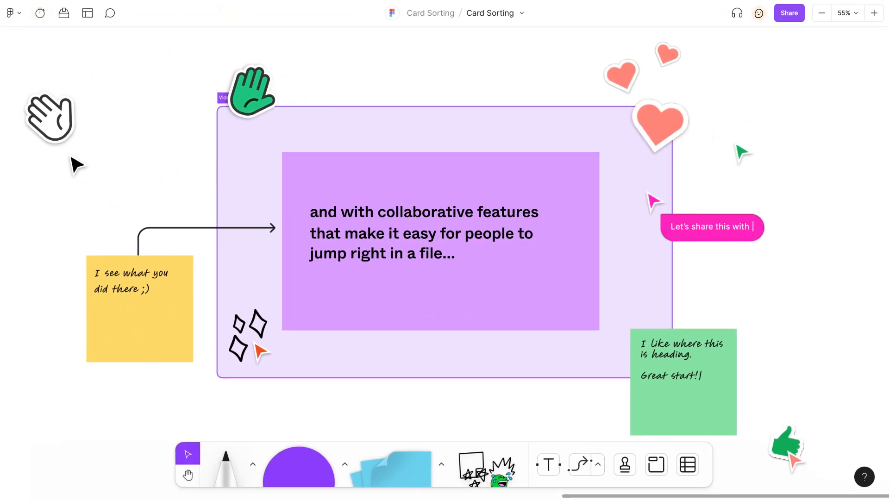
- View the completed card sorting board, typing 'the Marketing team!' into its text
text(the Marketing team!)
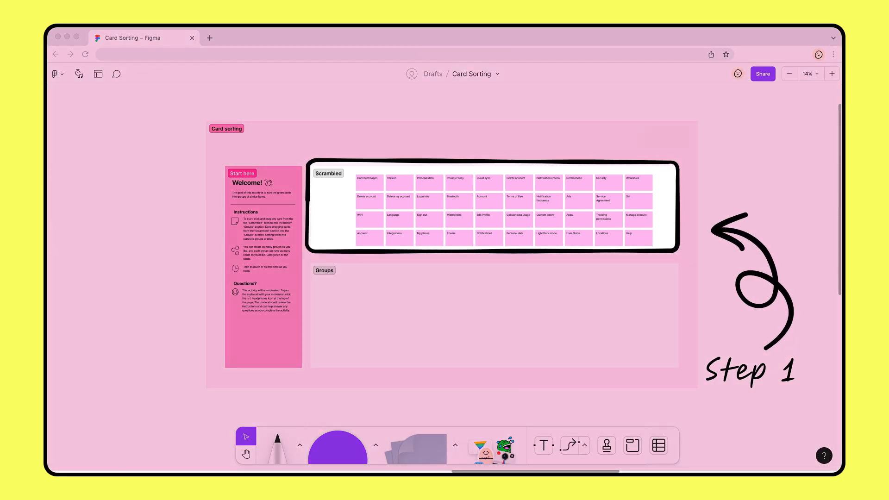
- Draw a large new section on the canvas and begin naming it 'Scra'
scroll(down, 3)
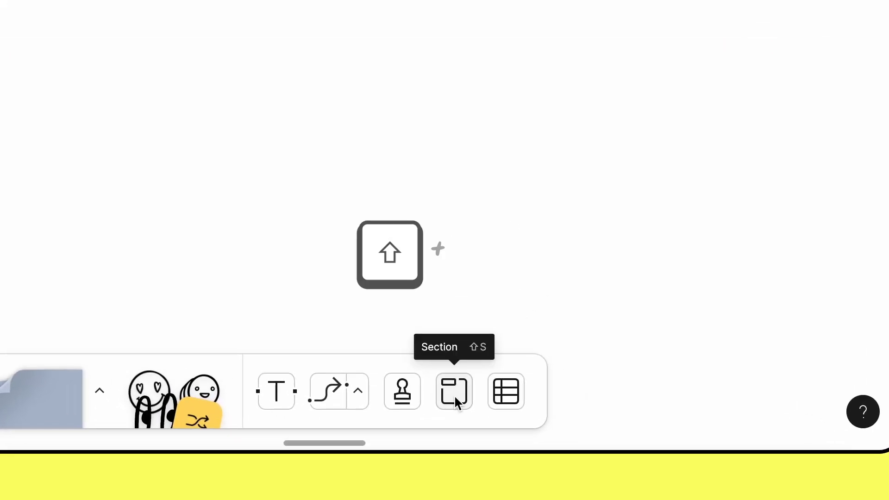
key(shift+s)
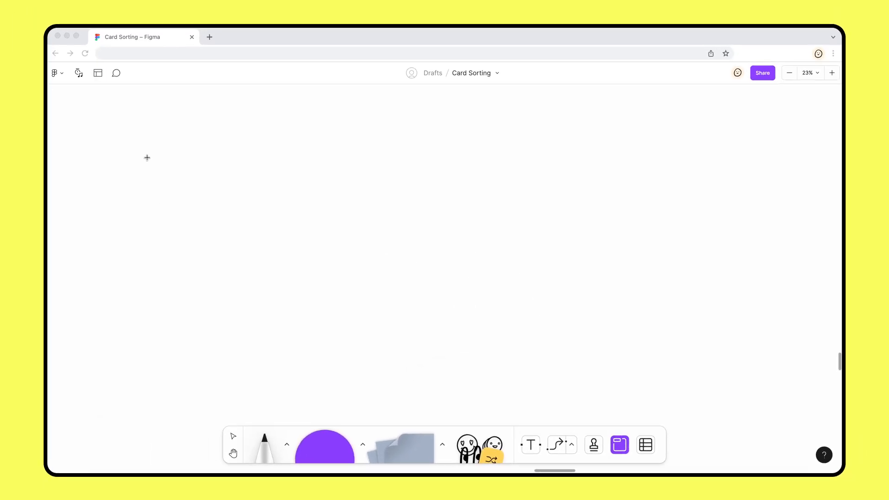
drag(146, 156, 756, 303)
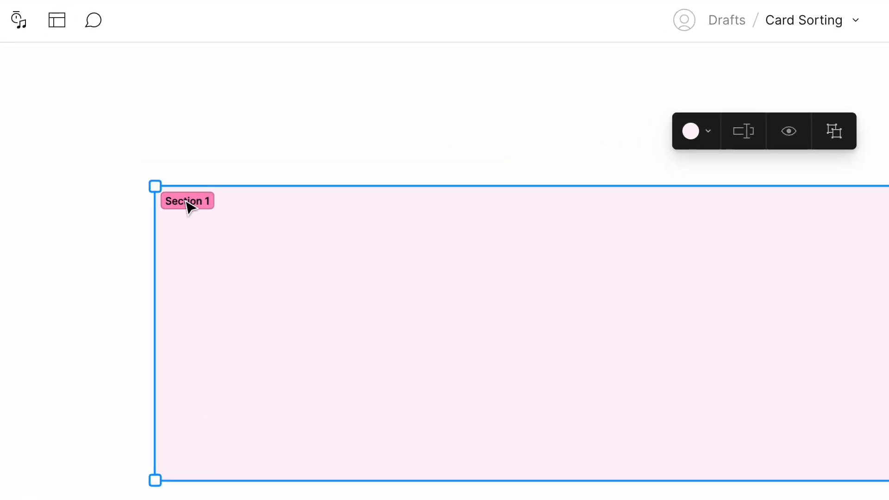
text(Scra)
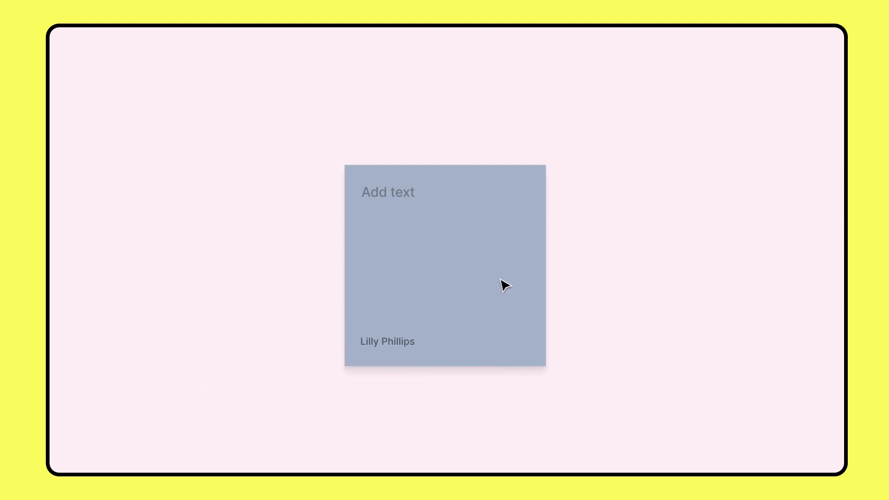
- Hide the sticky's author name, make it pink, and add a matching sticky to its right
click(445, 265)
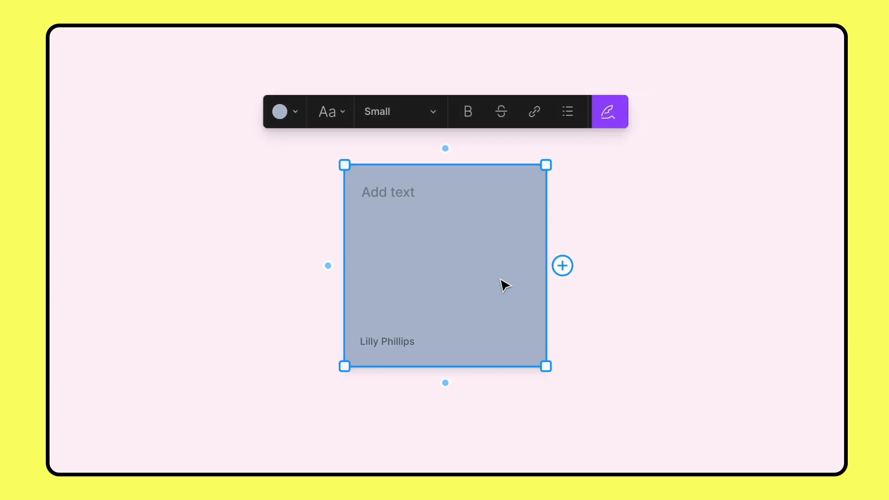
mouse_move(609, 112)
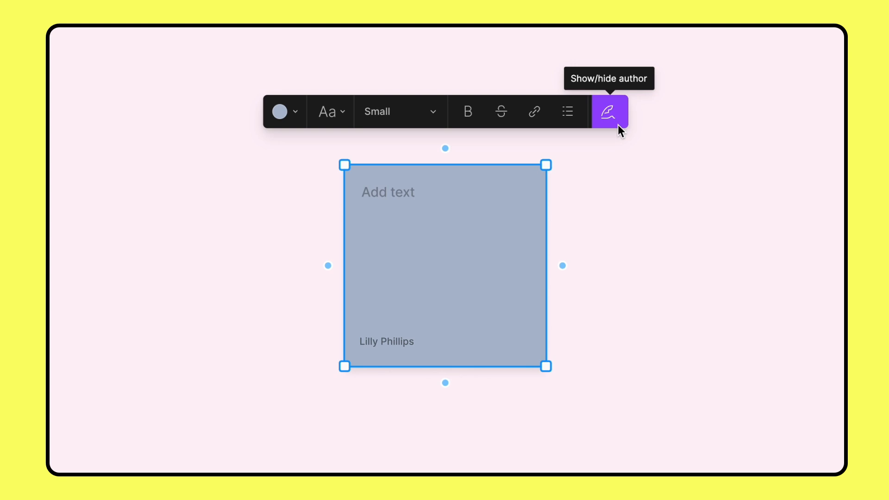
click(609, 111)
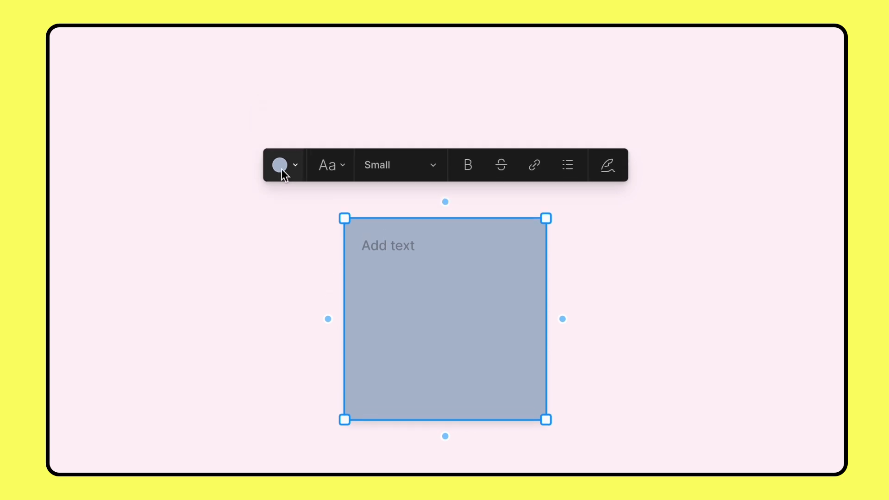
click(284, 165)
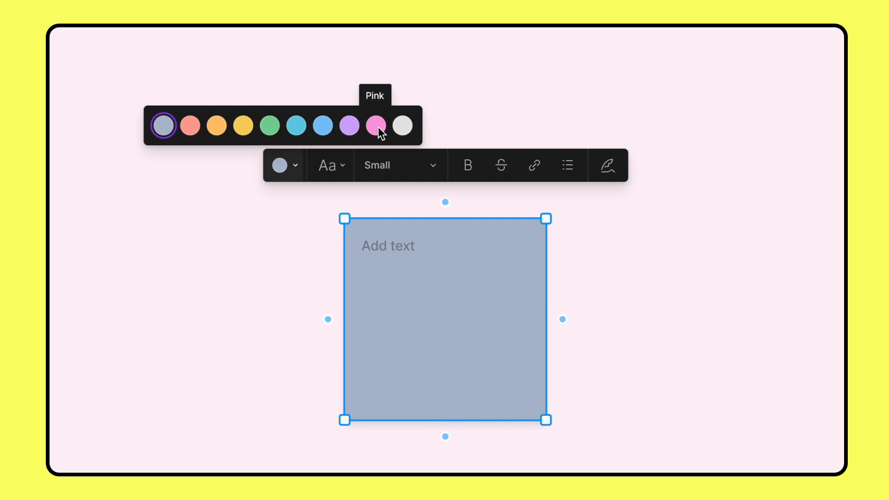
click(375, 126)
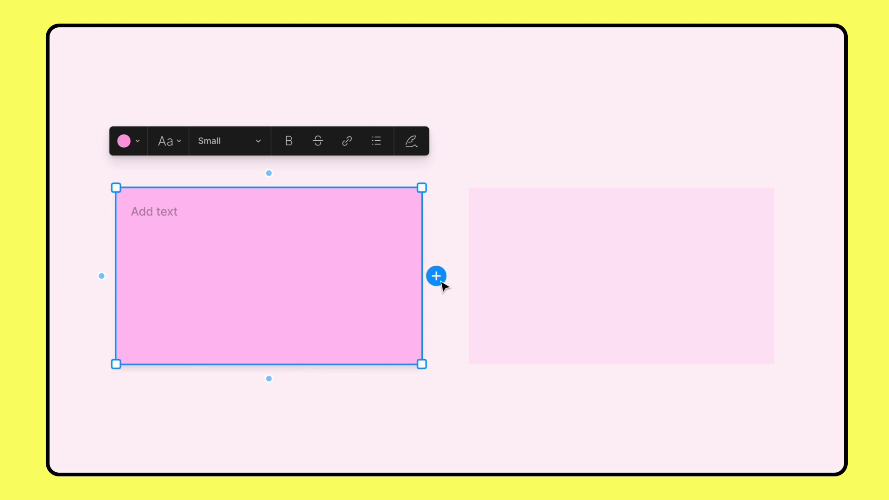
click(436, 276)
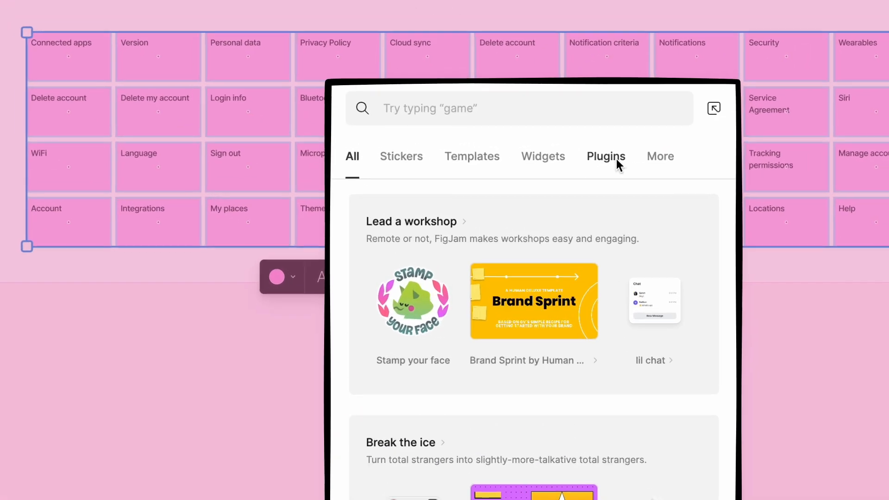
- Run the Shuffle Stickies plugin on the pink cards, then reshuffle them twice more
click(605, 157)
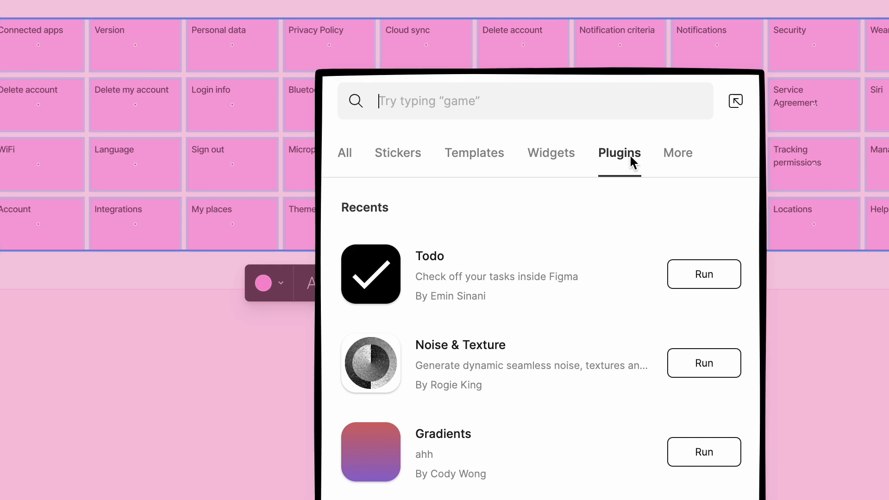
text(Shuffle stickies)
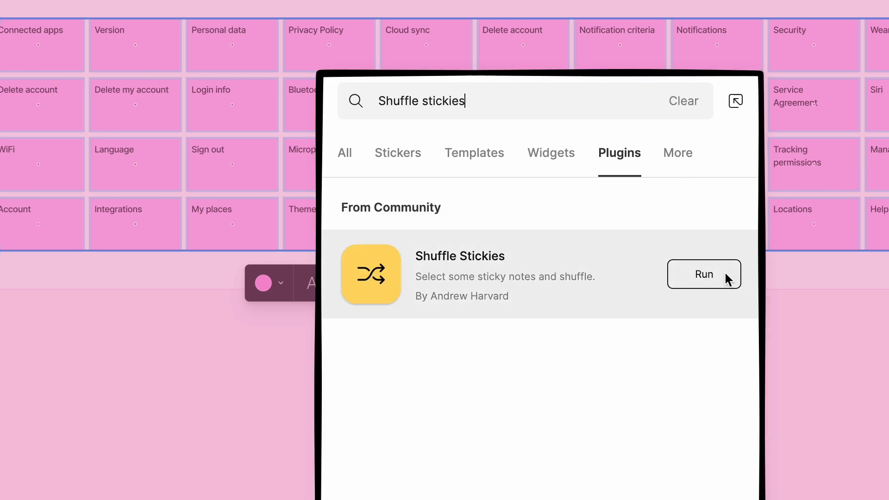
click(704, 274)
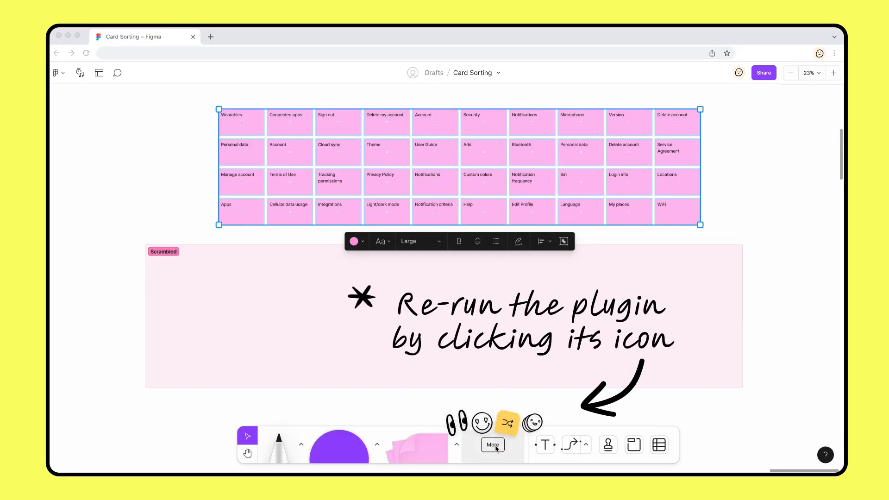
click(506, 423)
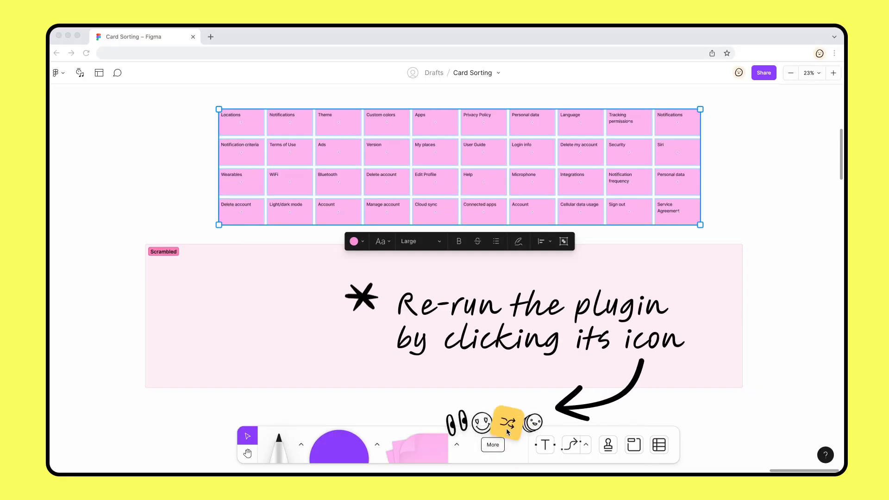
click(507, 422)
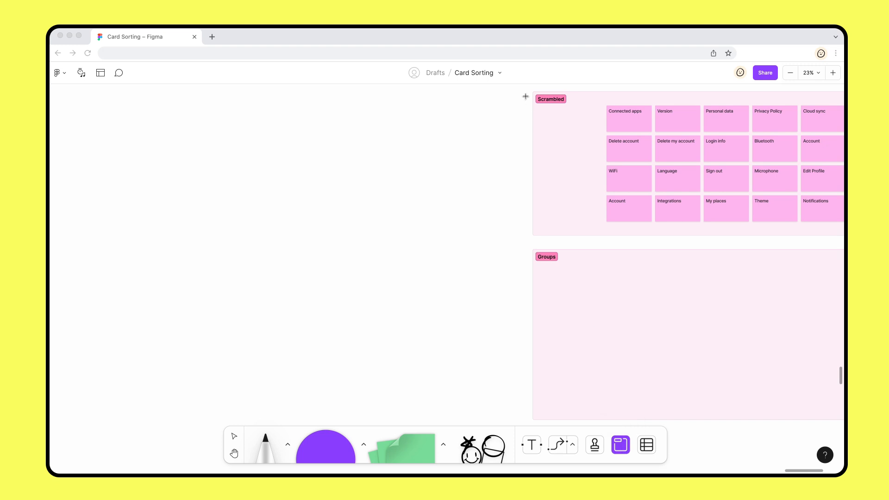
- Draw a tall 'Start here' section and type the drag-cards-into-groups instruction paragraphs
drag(350, 92, 515, 419)
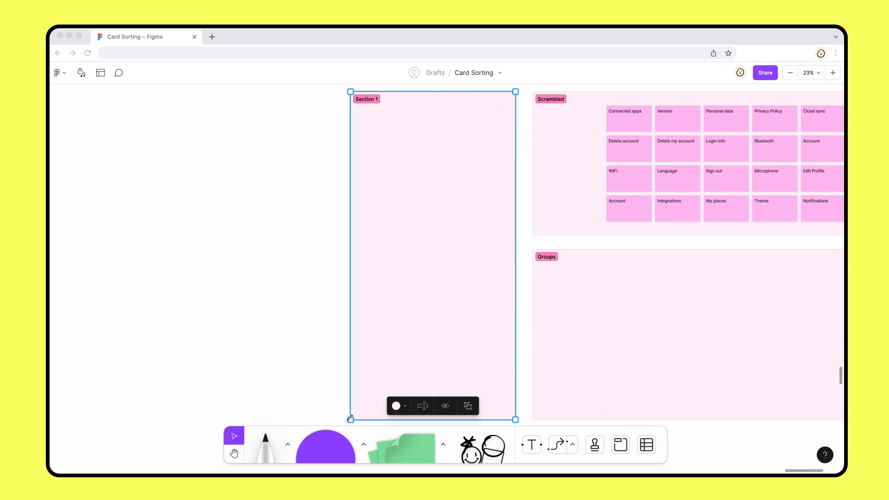
text(Start here)
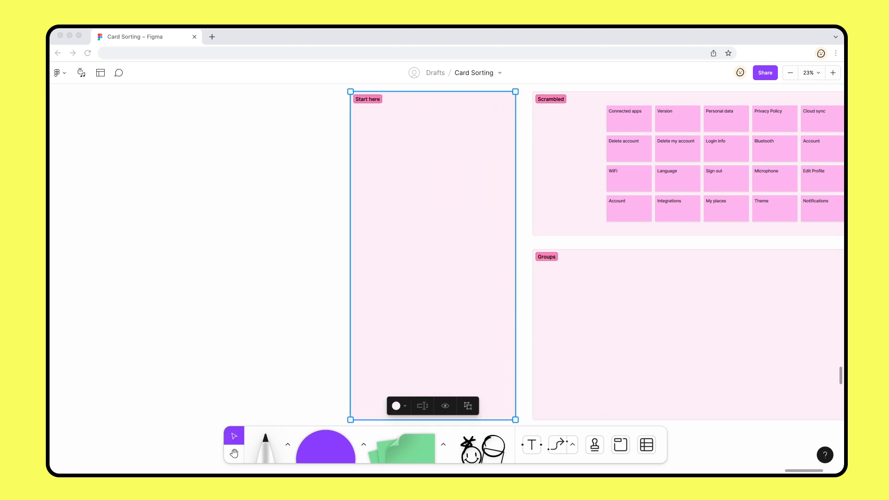
click(531, 444)
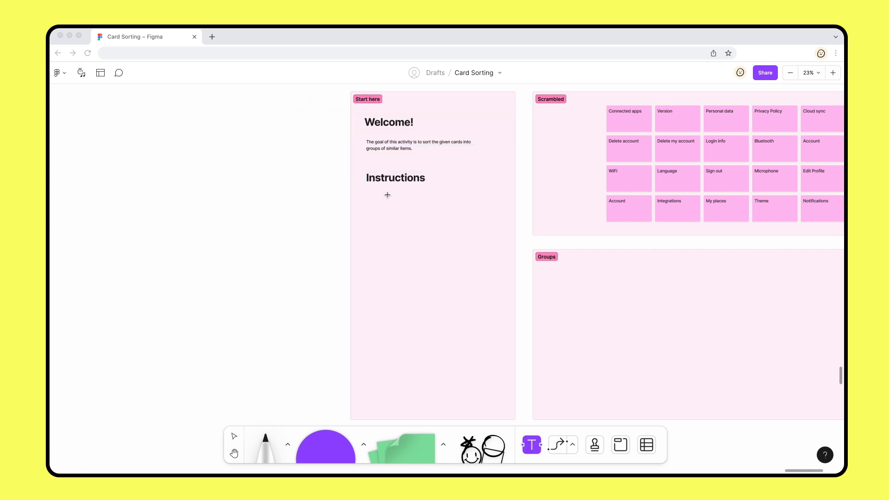
text(To start, click and drag any card from the top "Scrambled" section into the bottom "Groups" section. Keep o)
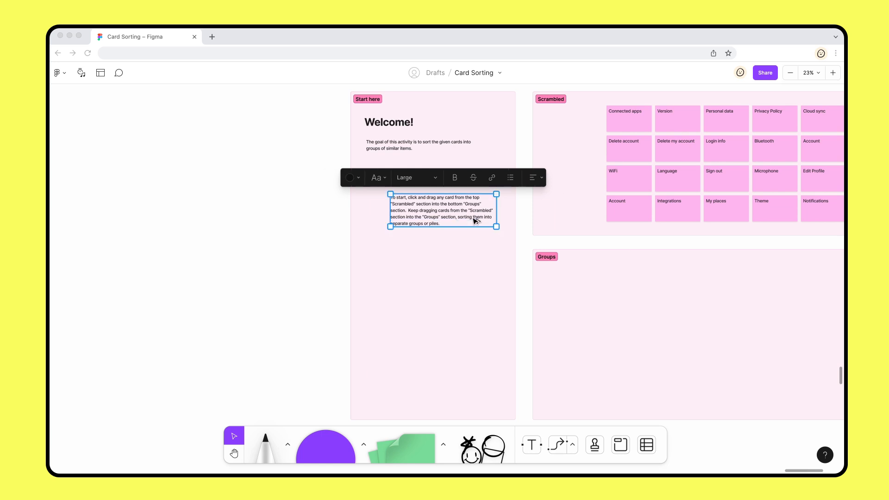
text(You can create as many groups as you like, and each group can have as many cards as you like. Categorize all the cards.)
text(This activity will be moderated.  To join the audio call with your moderator, click the 🎧 headphones icon at the top of the page.  The moderator will review the instructions and can help answer any qu)
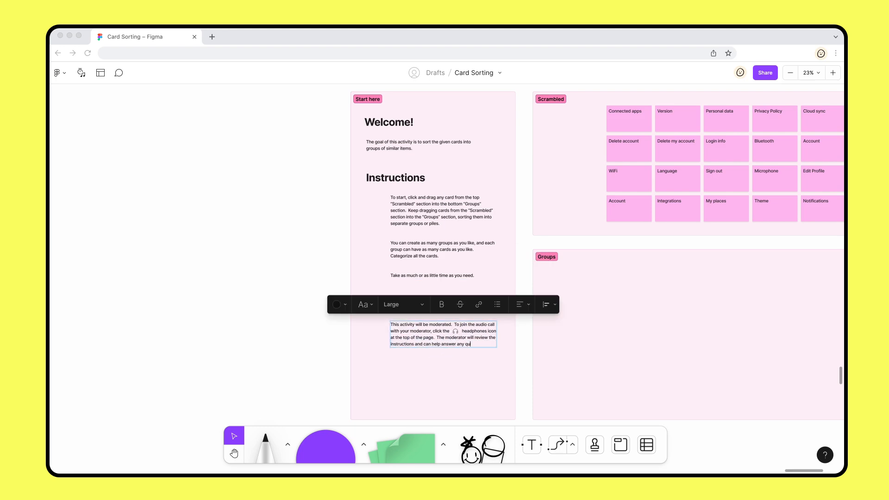
- Pick a sticker from the resource library to decorate the instructions
click(486, 444)
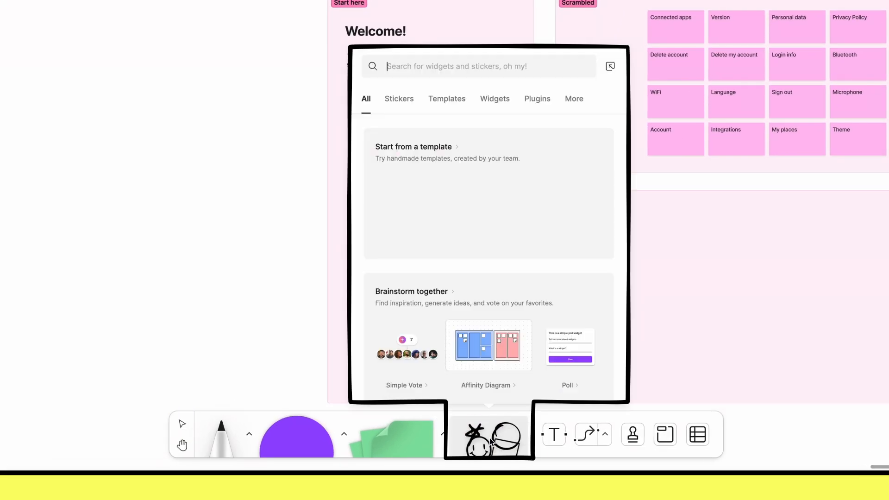
click(400, 99)
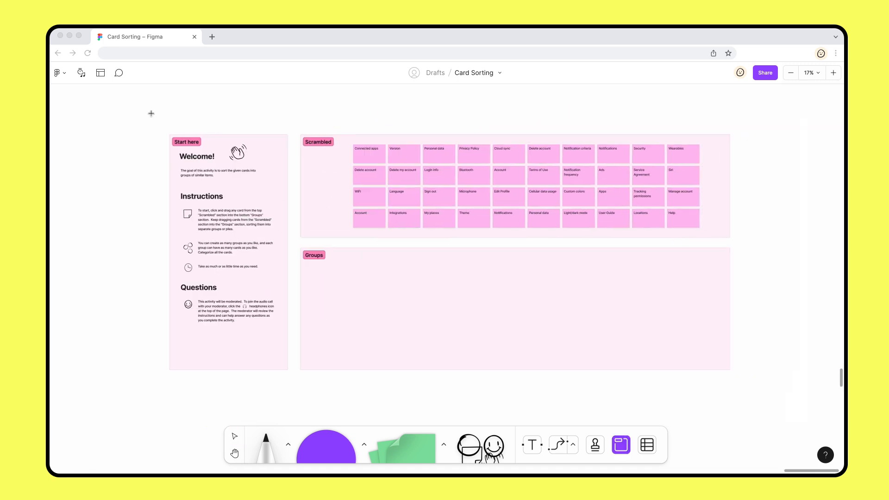
- Enclose the whole board in a new section and give Start here a darker pink
click(621, 445)
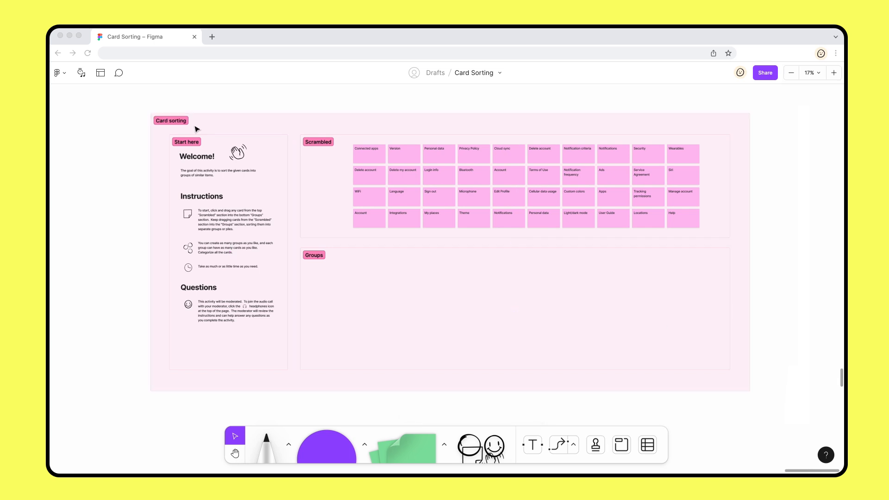
click(197, 144)
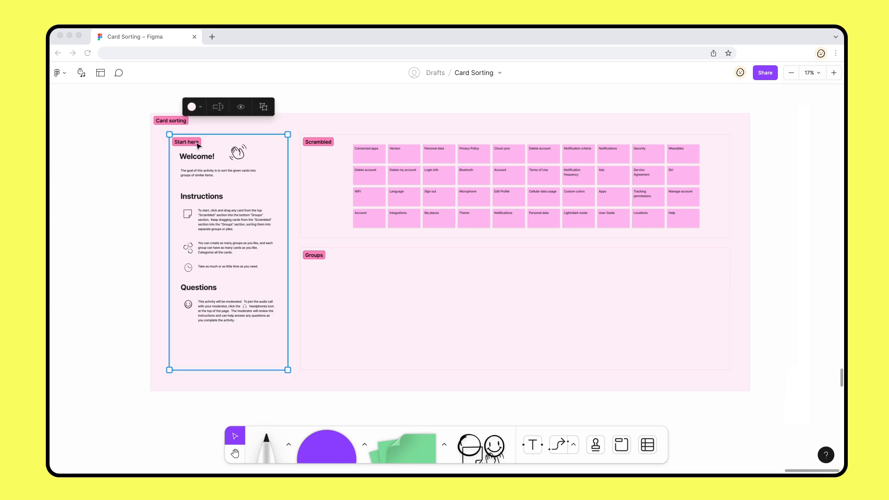
click(191, 106)
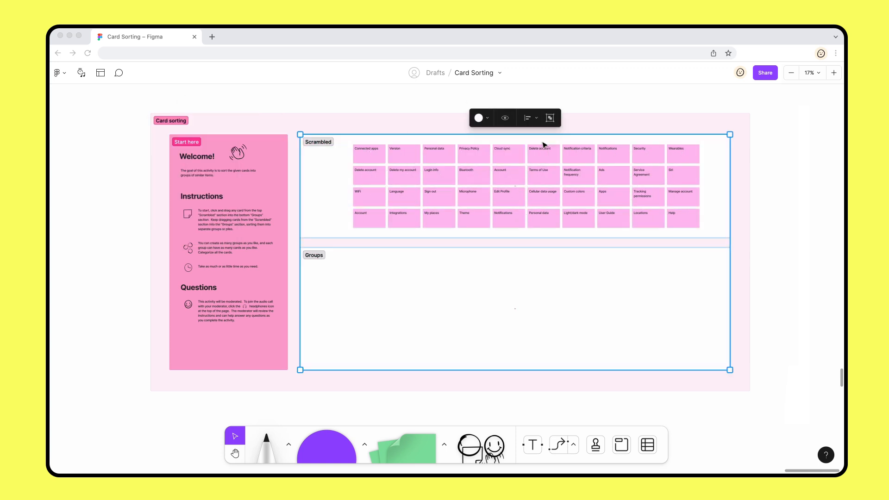
click(567, 104)
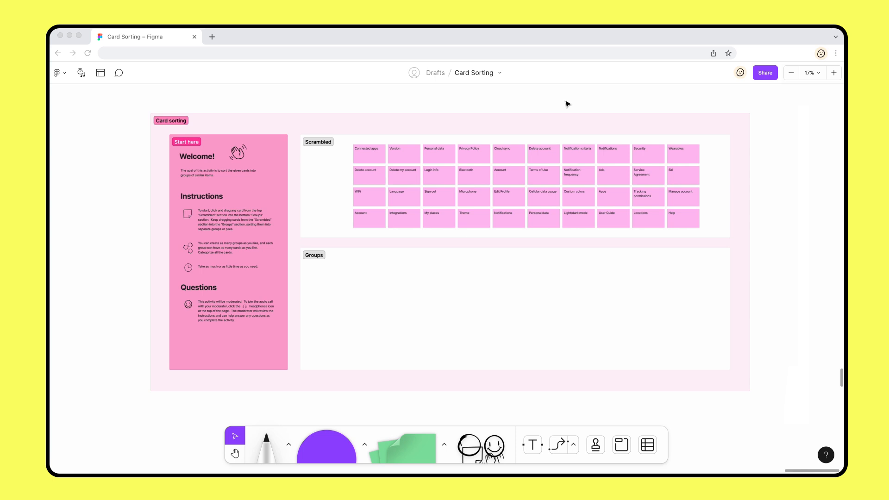
- Select the Scrambled and Groups sections and hide them
click(318, 142)
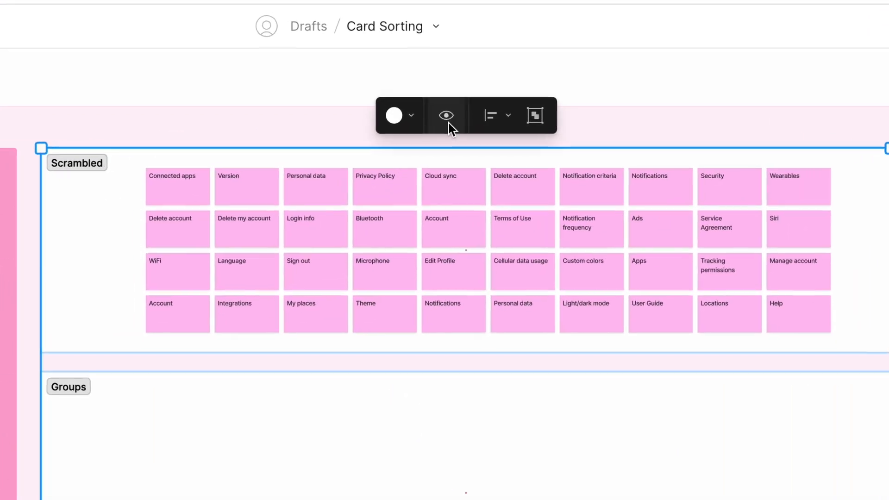
mouse_move(445, 115)
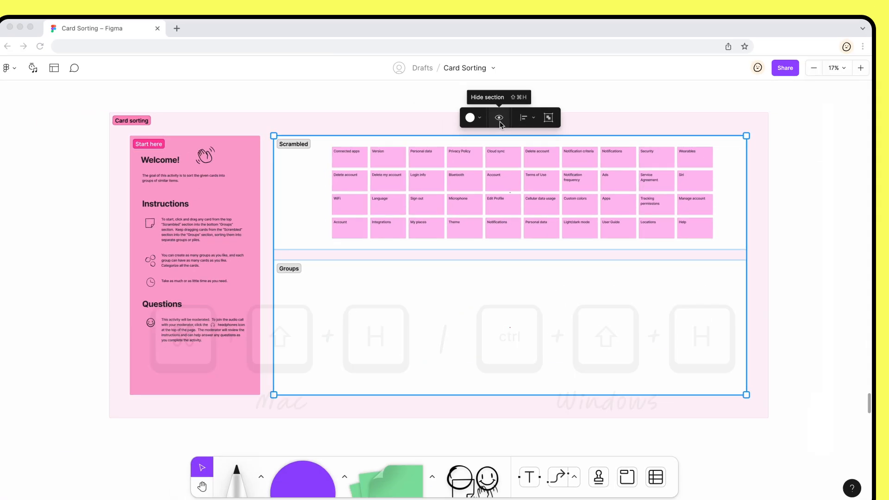
click(498, 118)
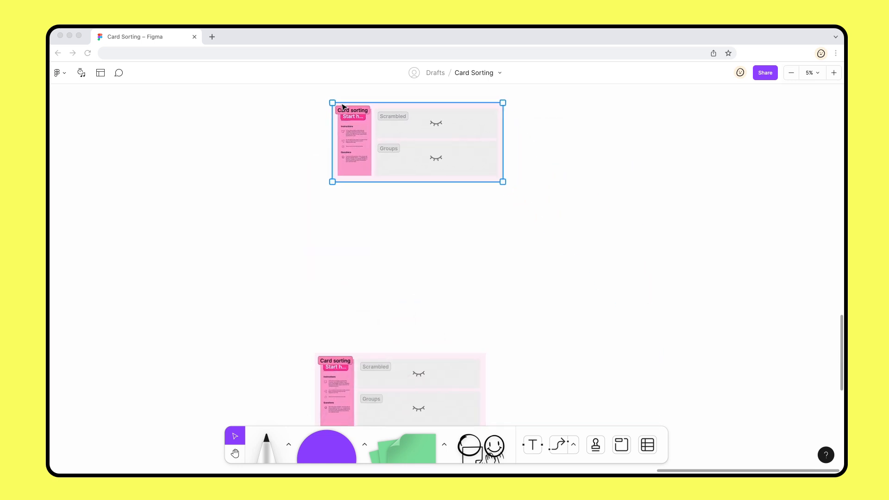
- Select the top copy of the card sorting board to focus on it again
click(539, 126)
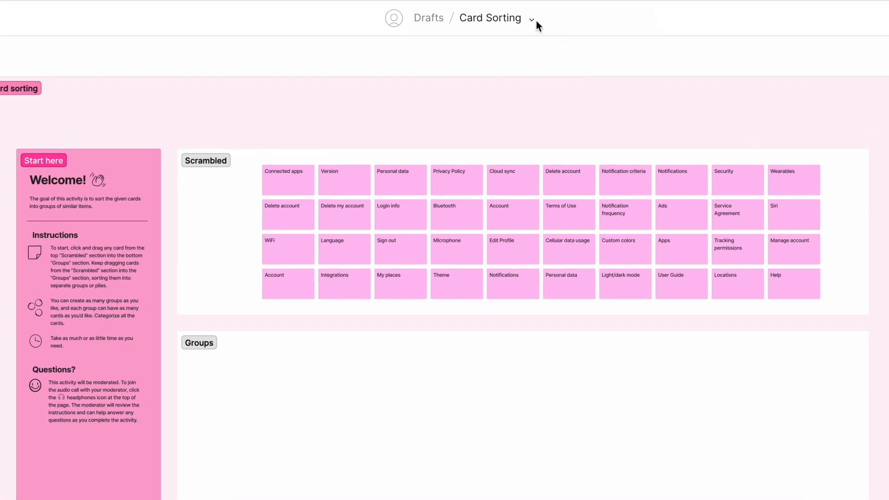
- Move the file from Drafts into the Card Sorting project
click(531, 18)
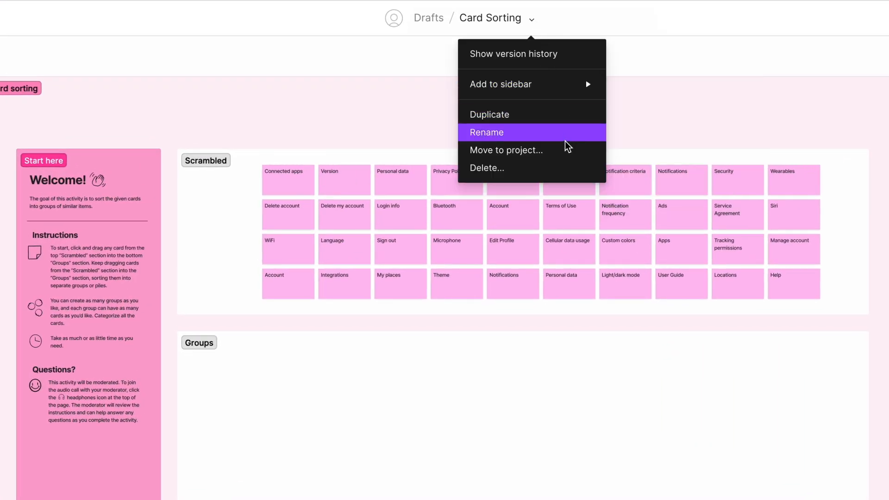
mouse_move(565, 150)
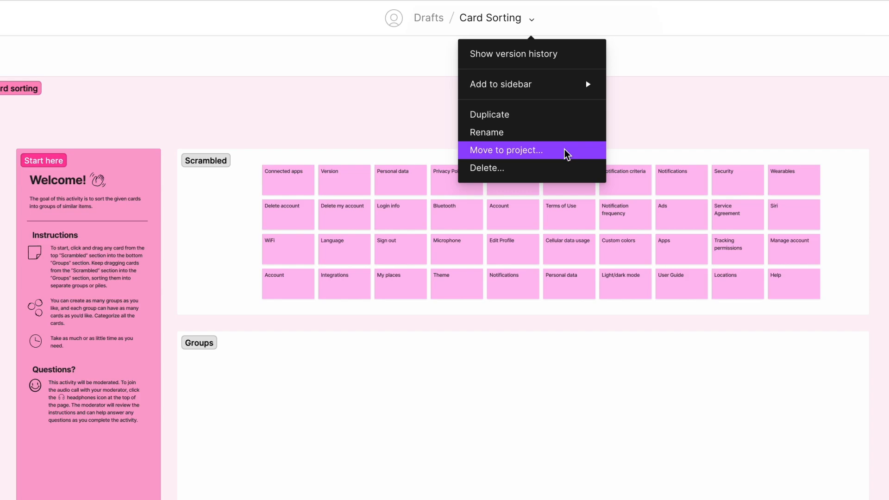
click(505, 150)
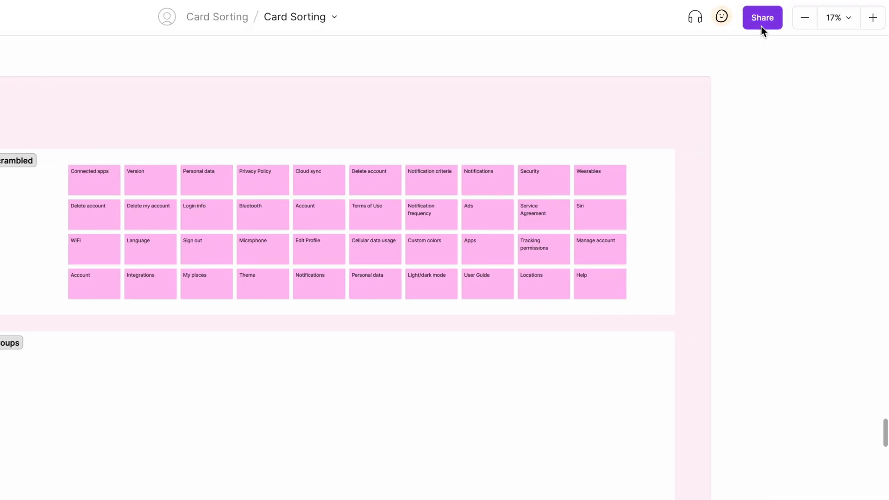
- Set link access to require a password and start a 24-hour open session
click(762, 18)
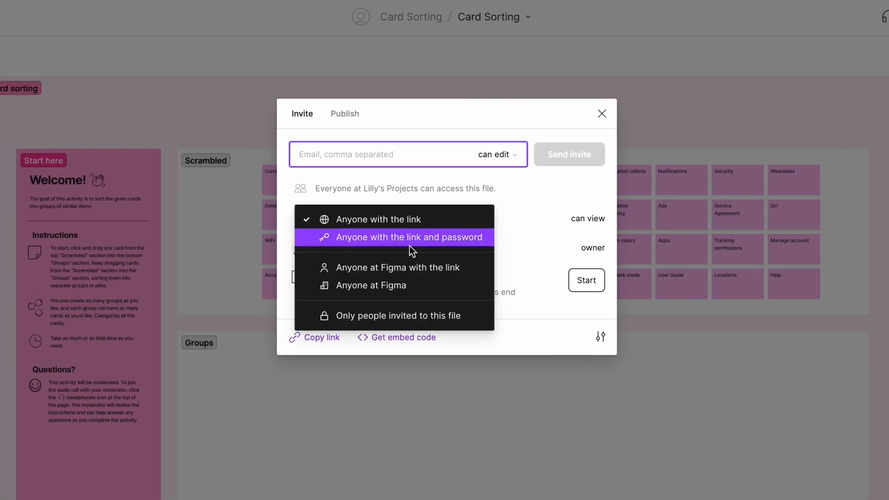
click(410, 237)
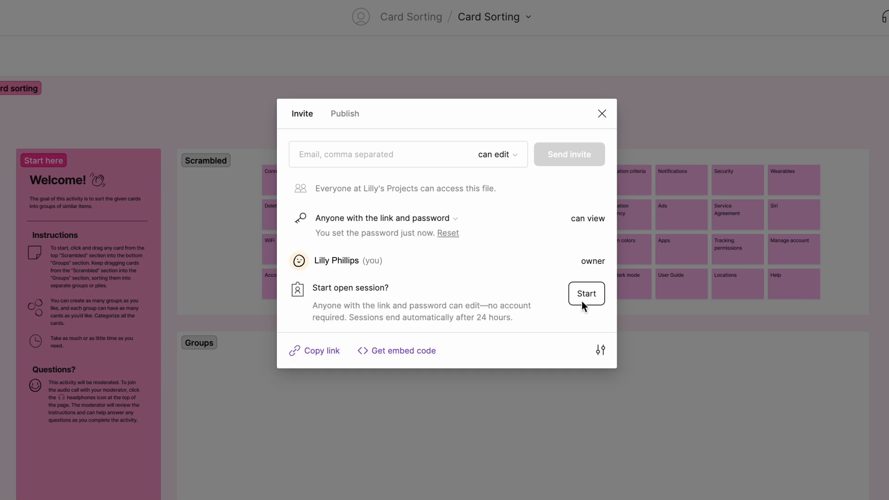
click(586, 293)
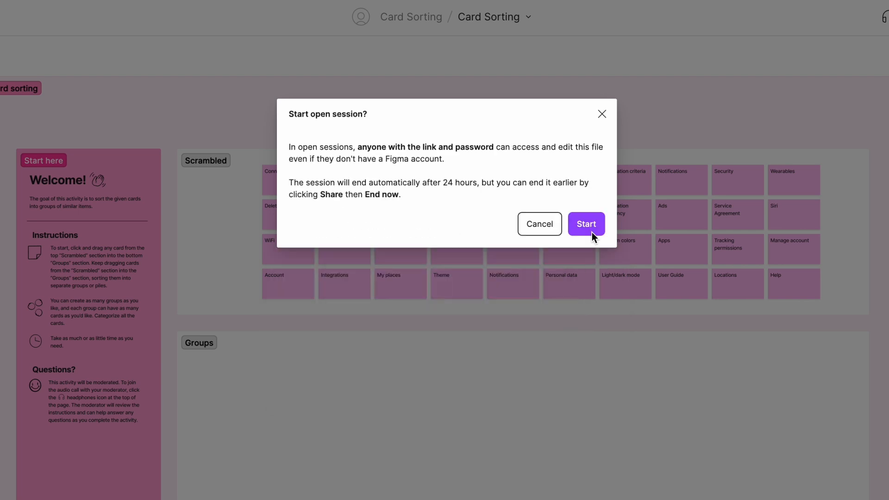
click(586, 223)
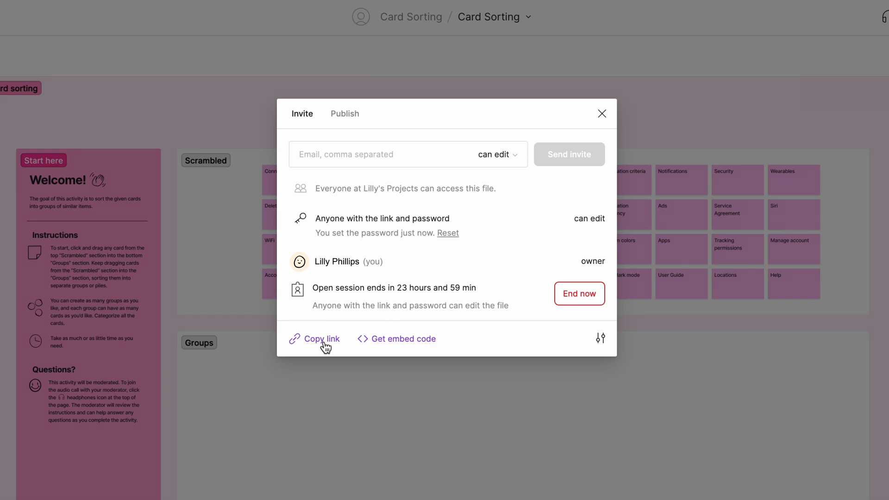
- Copy the password-protected share link
click(321, 339)
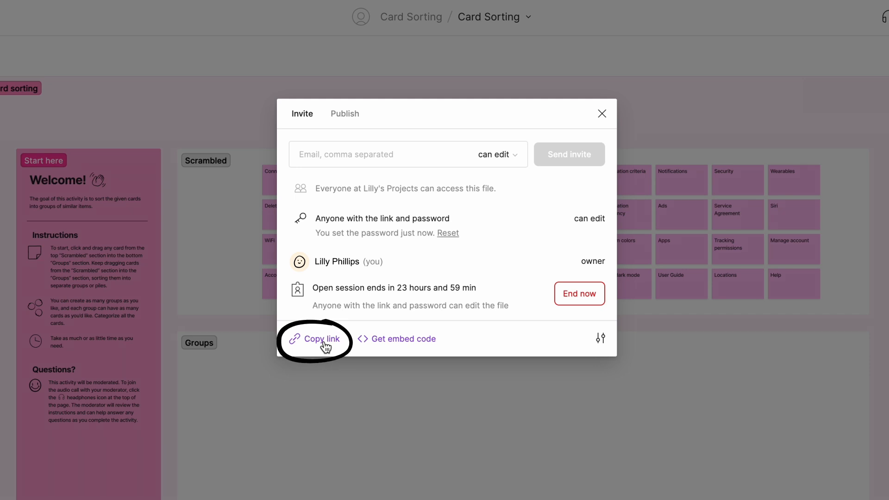
click(323, 339)
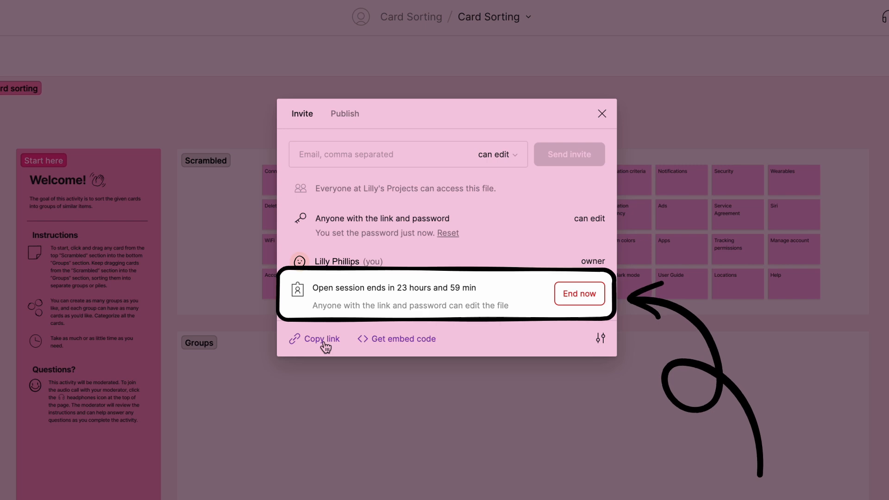
click(601, 114)
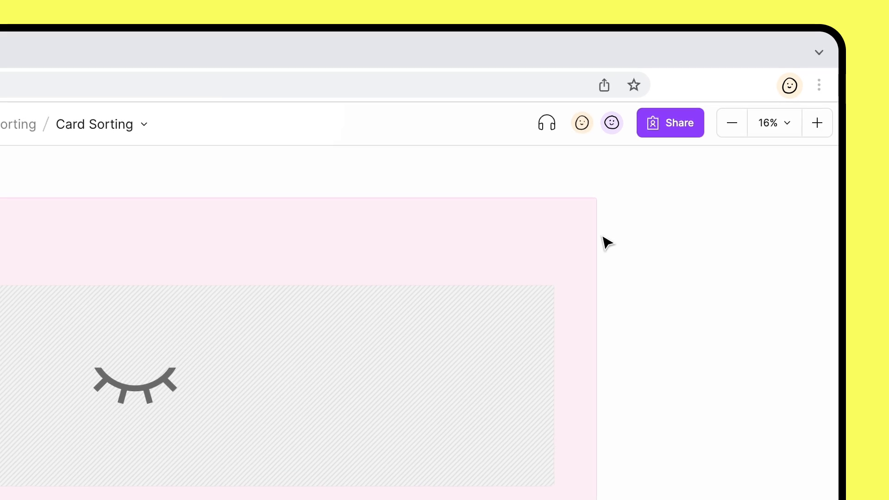
mouse_move(546, 122)
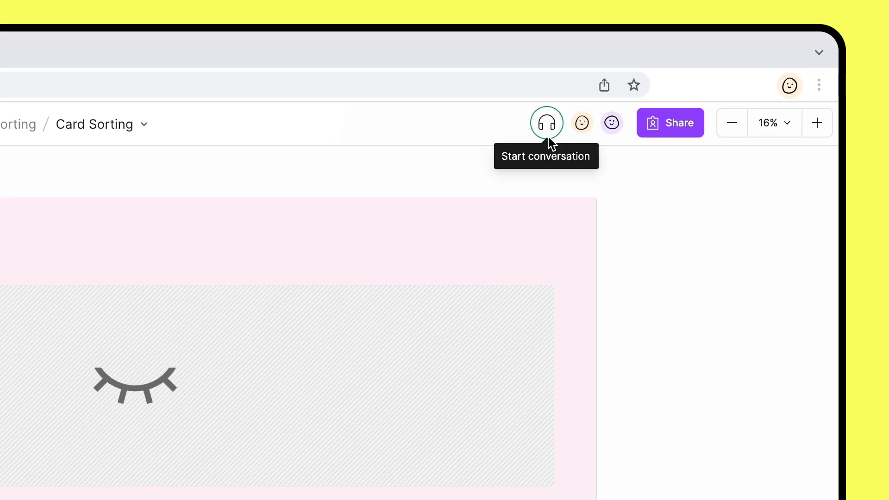
- Start an audio call from the headphones button in the top bar
click(546, 122)
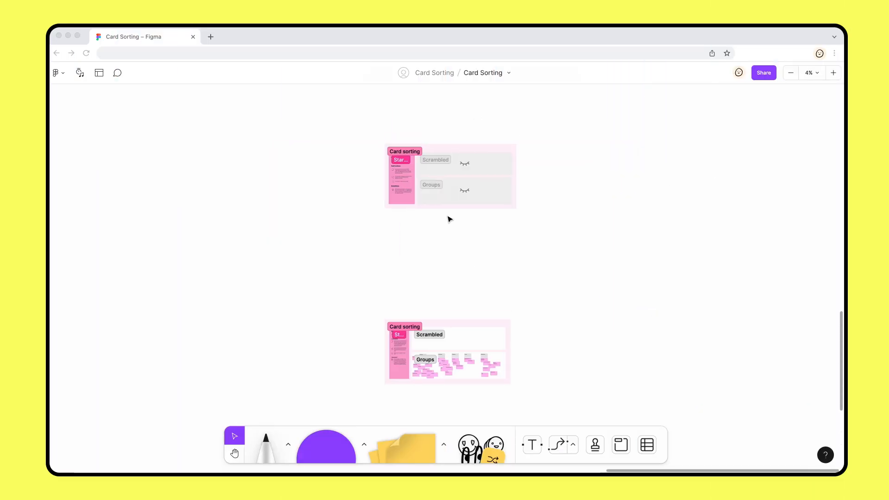
- Hide the sorted copy's Scrambled and Groups sections, then bring up lock options for Card sorting
click(450, 176)
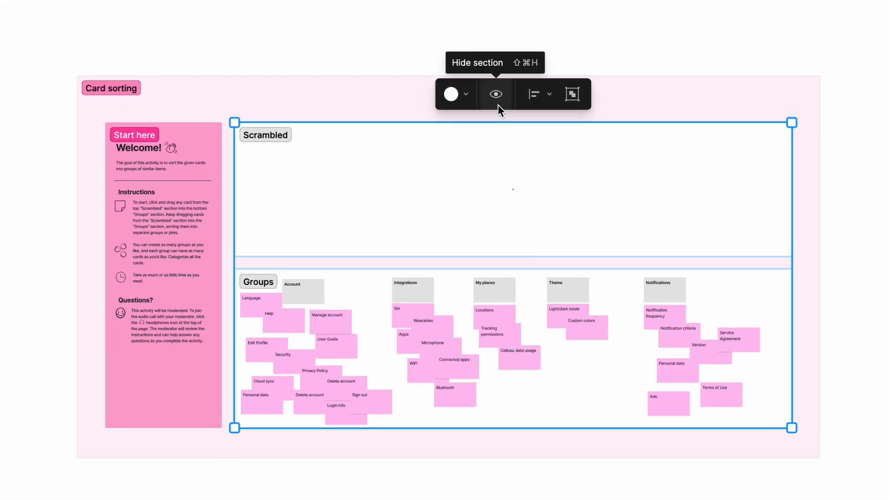
click(495, 94)
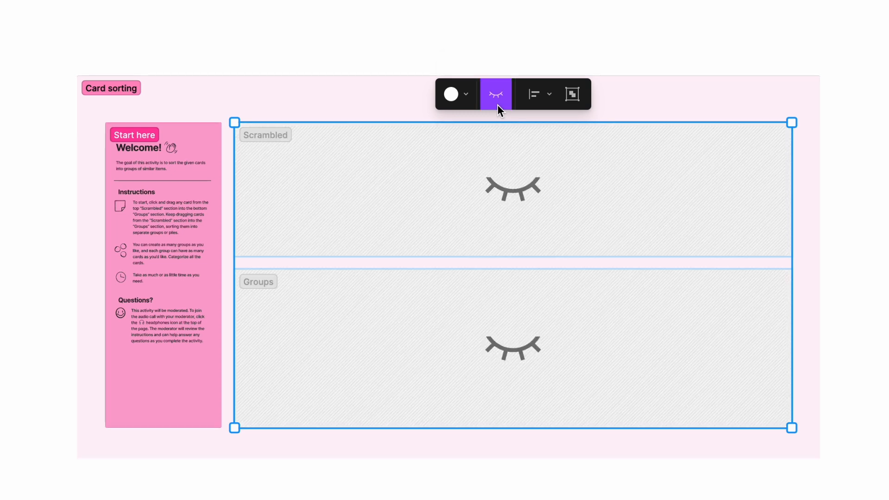
mouse_move(496, 94)
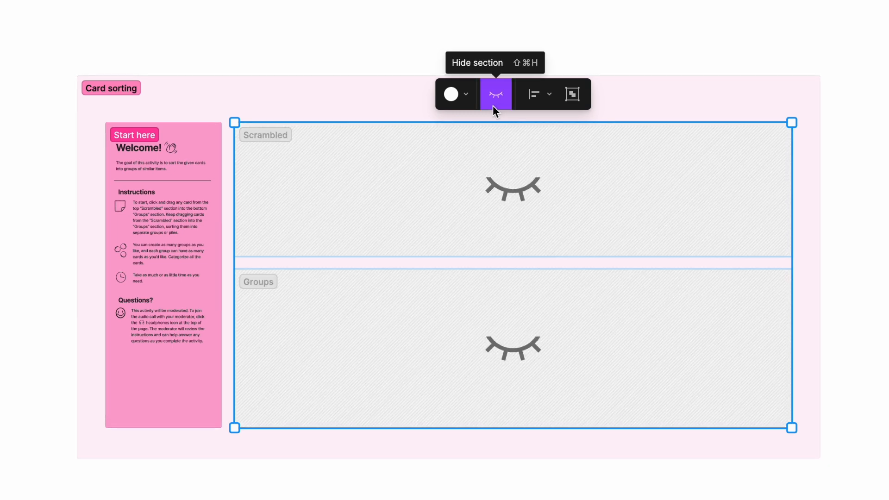
click(496, 94)
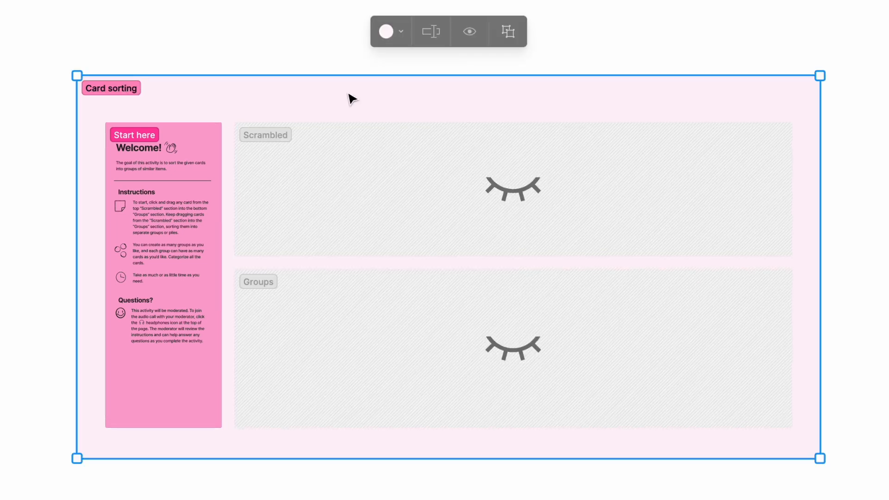
right_click(349, 97)
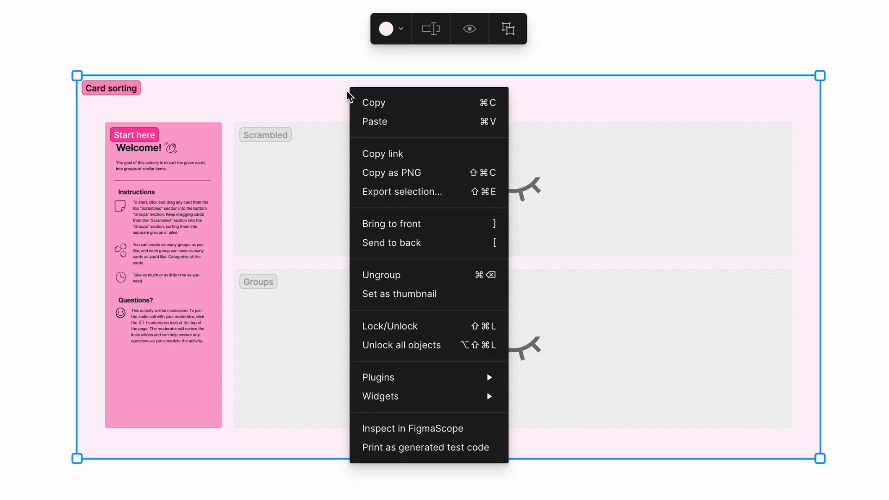
mouse_move(439, 324)
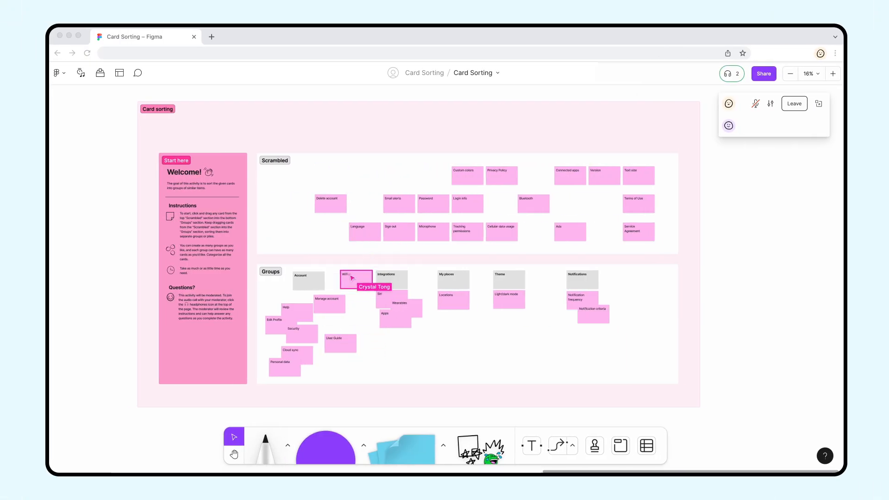
drag(467, 175, 519, 324)
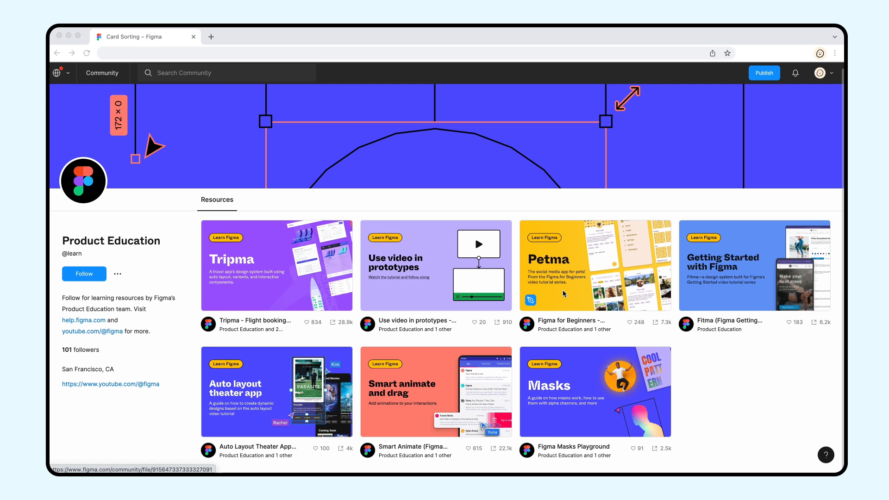
mouse_move(424, 298)
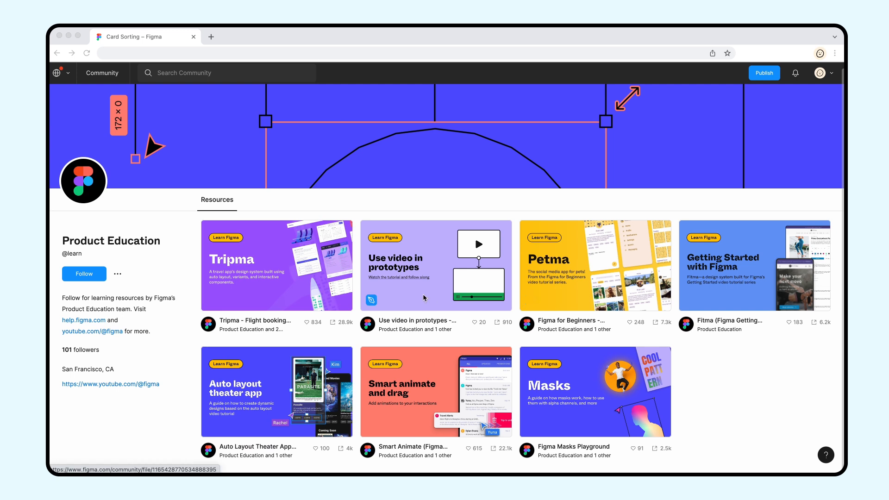
mouse_move(245, 294)
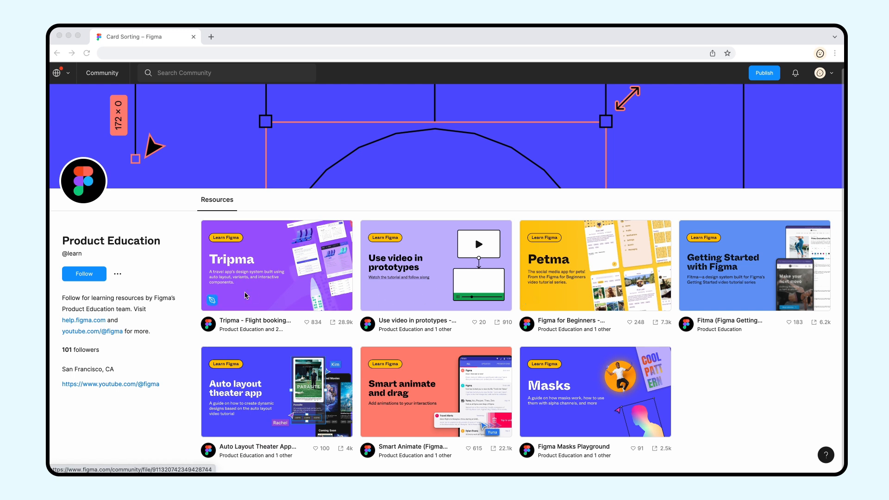
- Scroll the Product Education profile's Resources grid of seven learning files
scroll(down, 3)
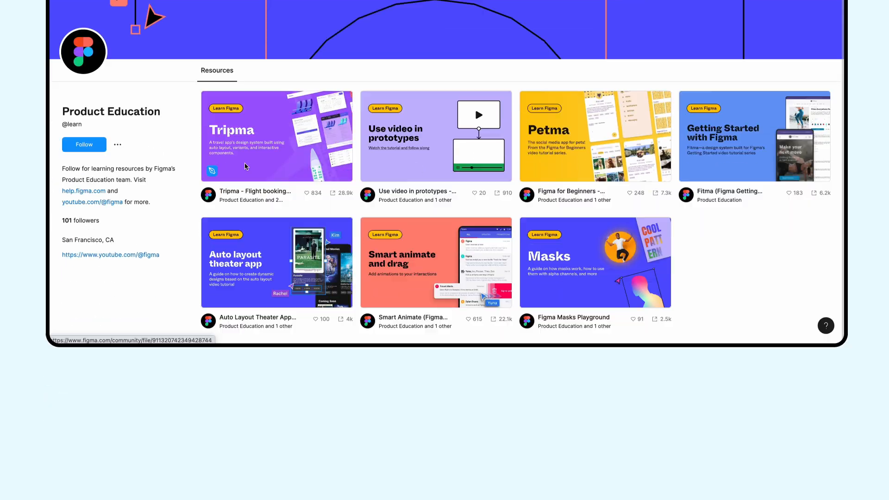